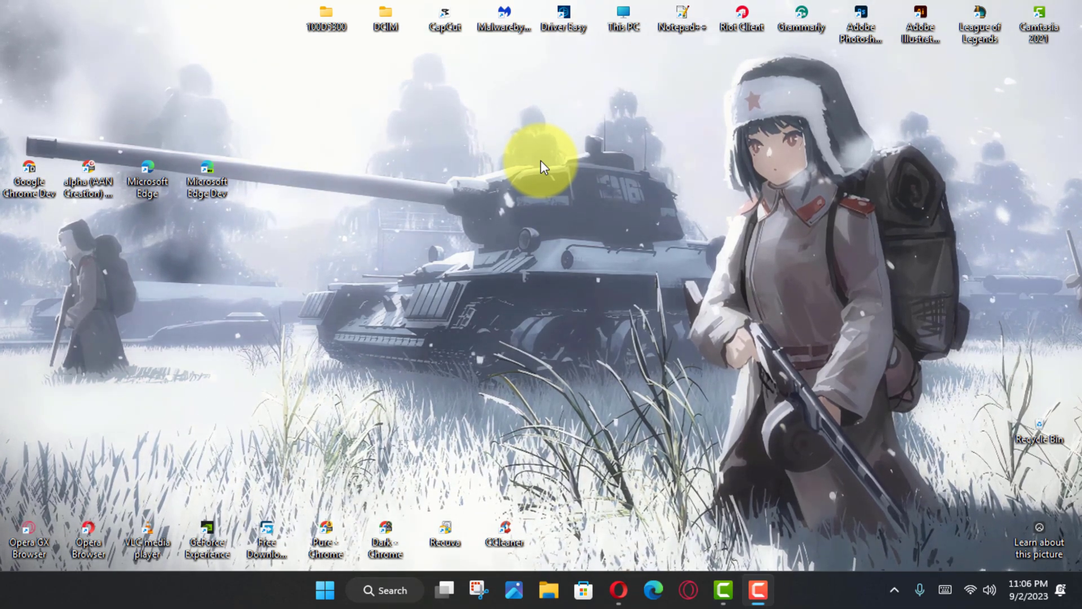
{"action": "mouse_move", "coordinate": [516, 158]}
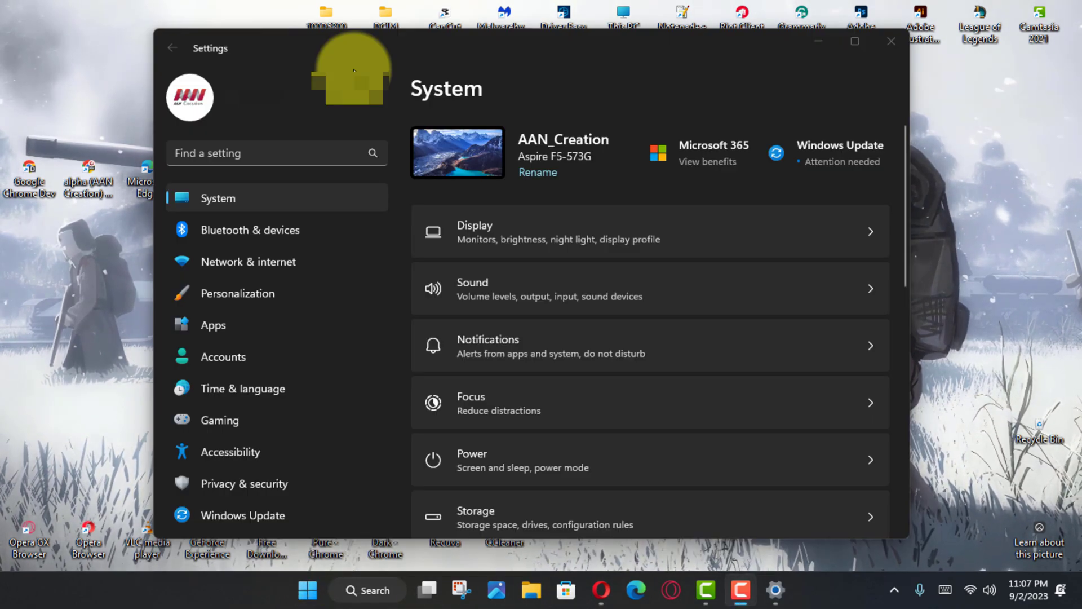
Step: Go to Personalization > Taskbar and expand the Taskbar behaviors section
{"action": "left_click", "coordinate": [237, 293]}
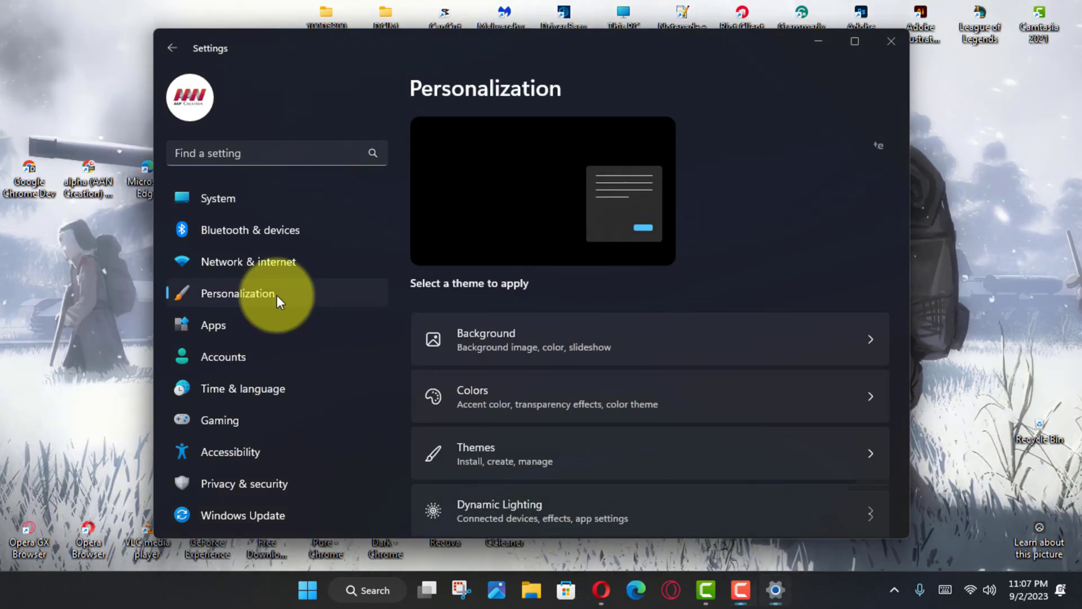
{"action": "scroll", "scroll_direction": "down", "scroll_amount": 3}
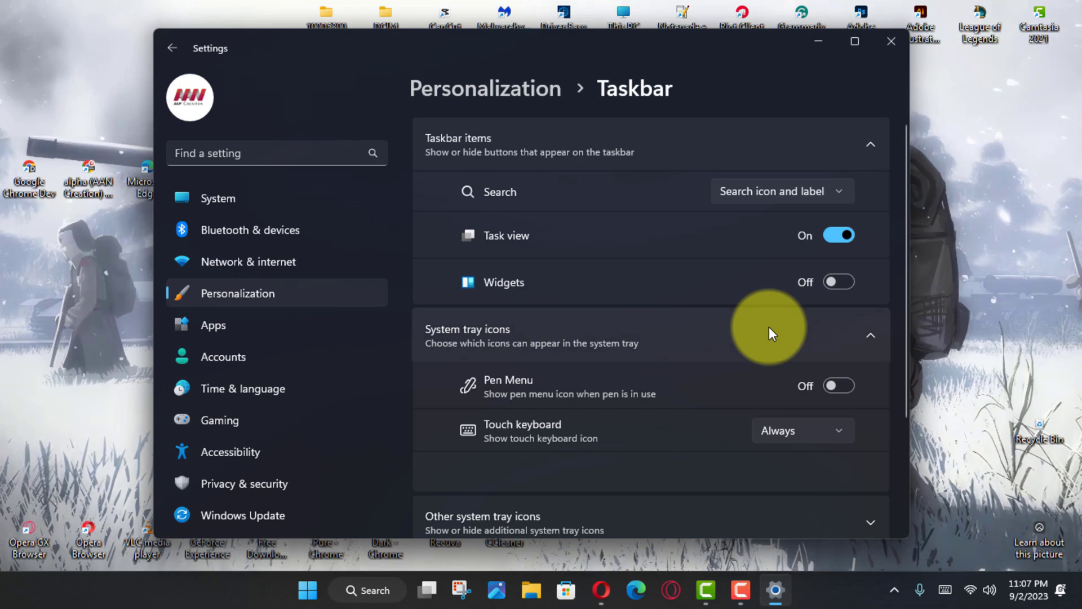
{"action": "scroll", "scroll_direction": "down", "scroll_amount": 3}
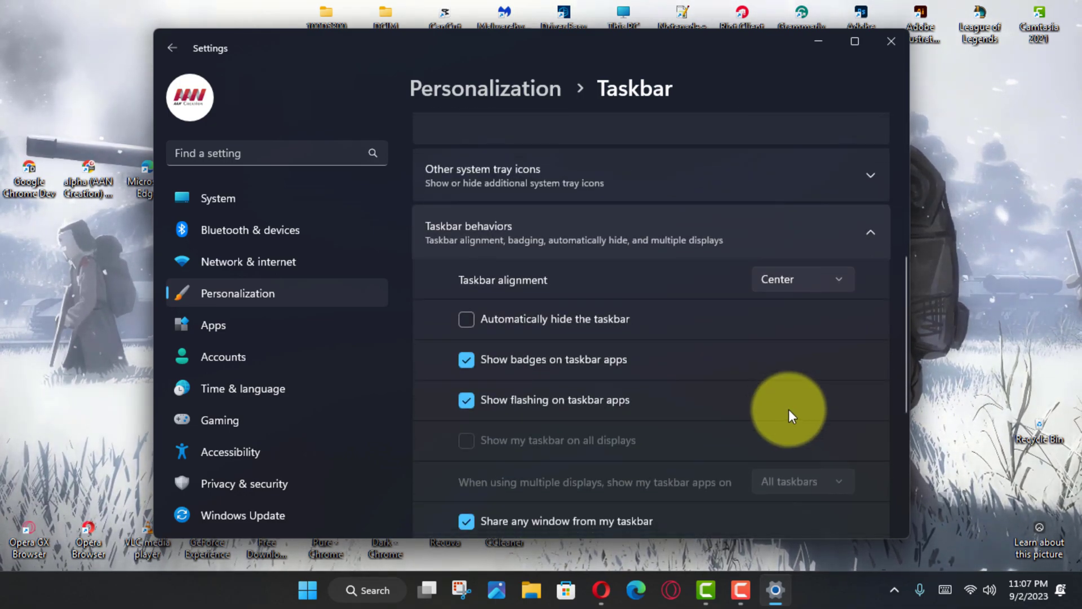
{"action": "scroll", "scroll_direction": "down", "scroll_amount": 3}
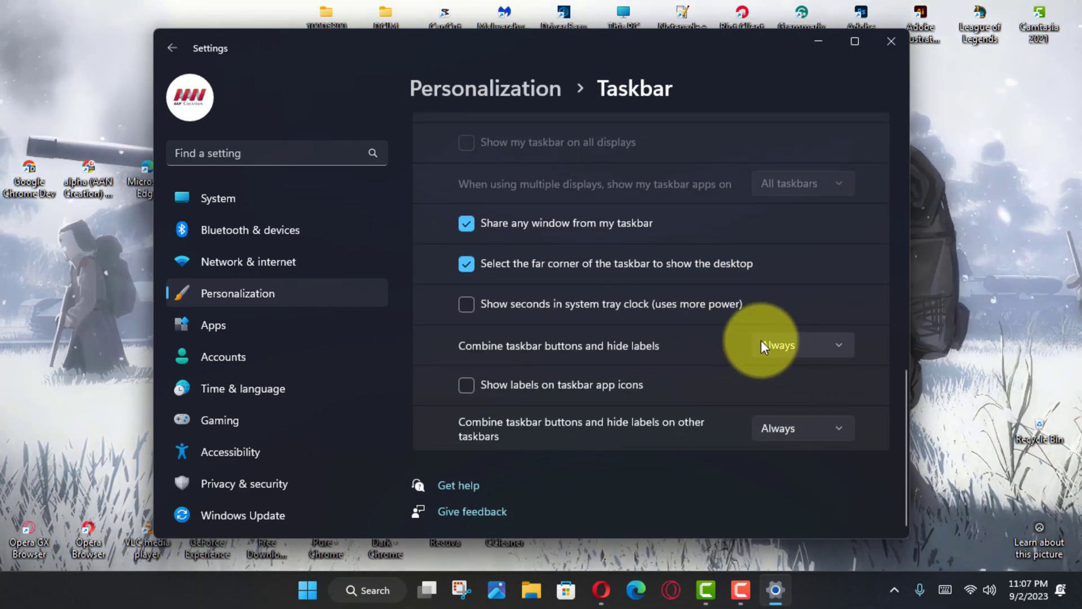
{"action": "left_click", "coordinate": [803, 345]}
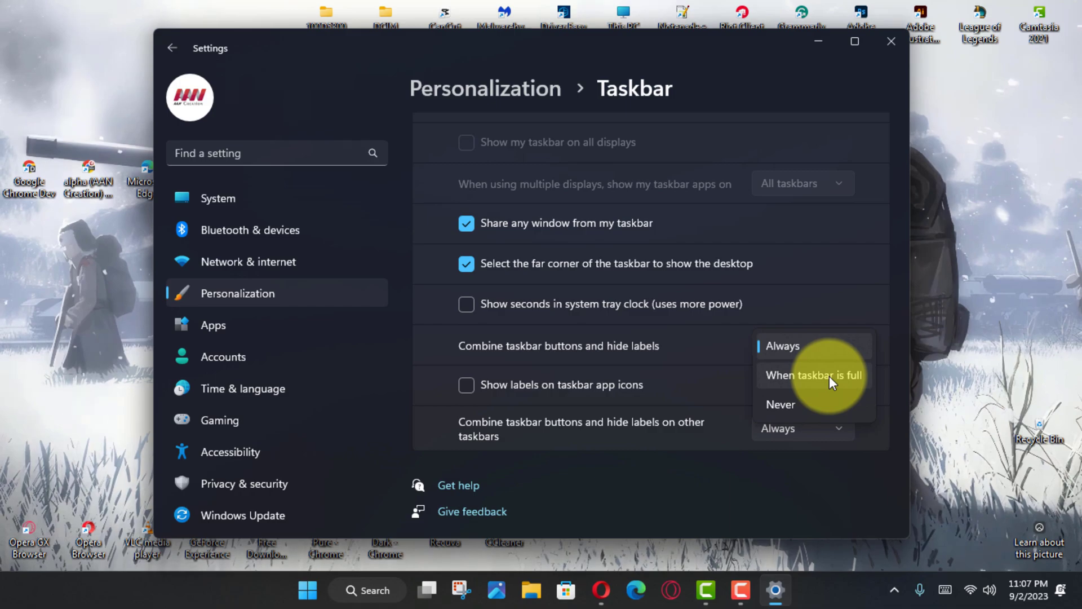
{"action": "left_click", "coordinate": [814, 376]}
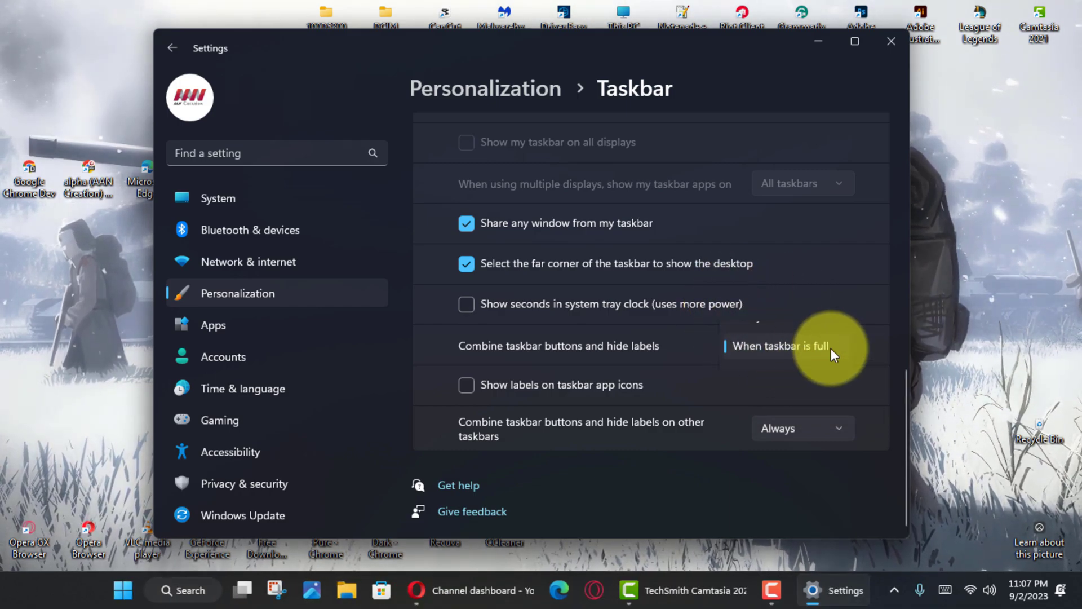
{"action": "left_click", "coordinate": [794, 346]}
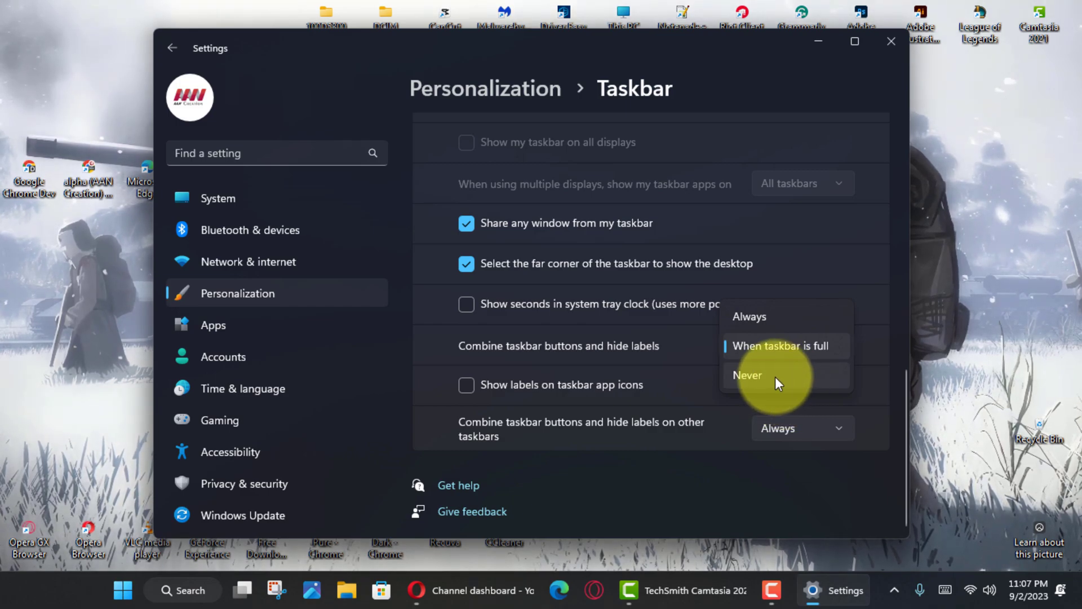
{"action": "left_click", "coordinate": [746, 376]}
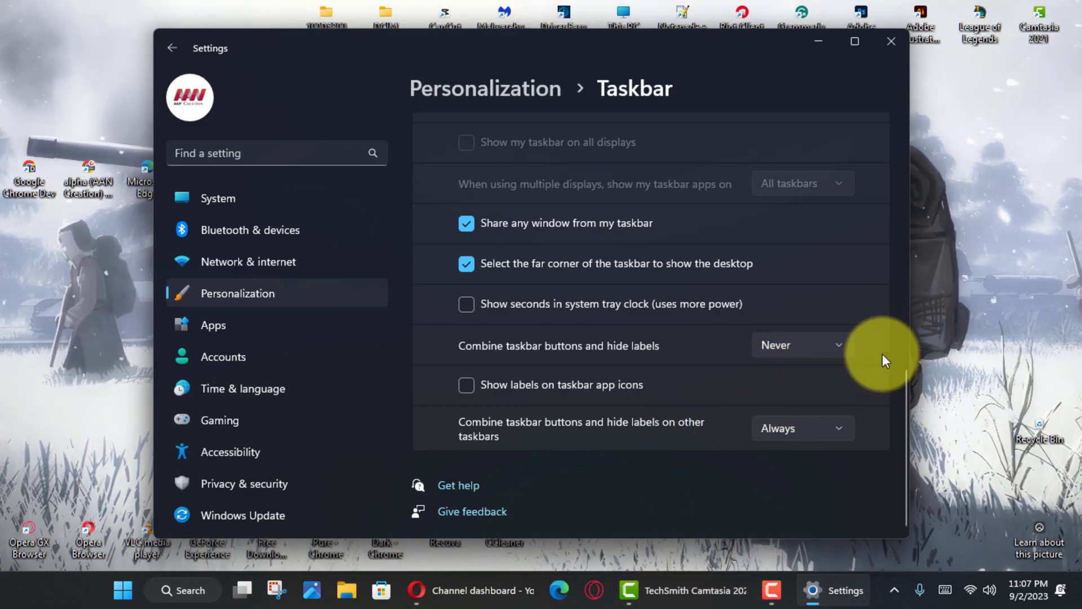
{"action": "left_click", "coordinate": [801, 345]}
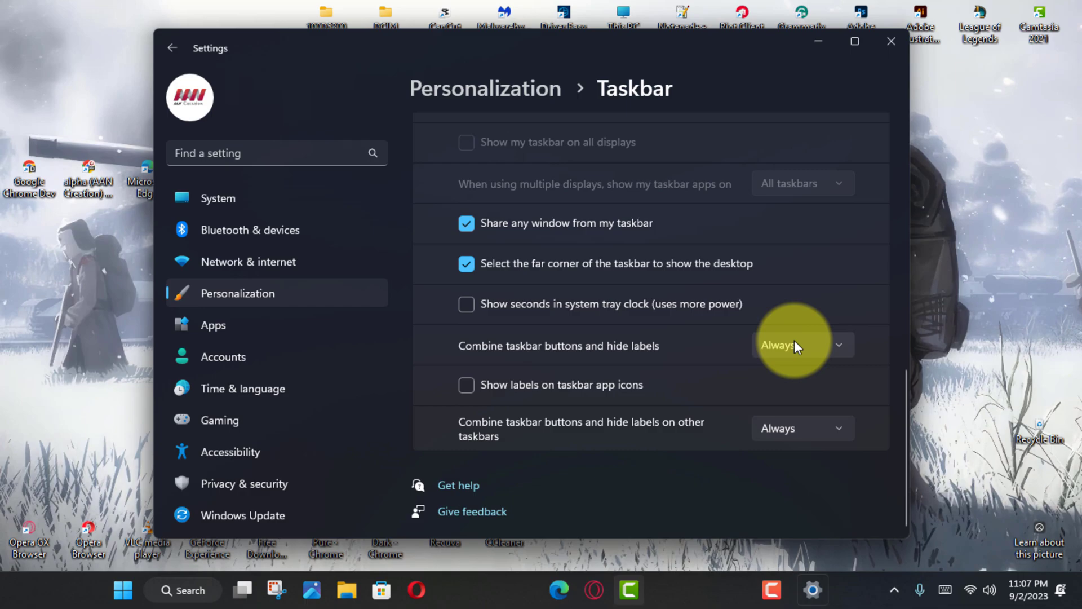
Step: Set 'Combine taskbar buttons and hide labels' to Never so app labels show
{"action": "left_click", "coordinate": [801, 345]}
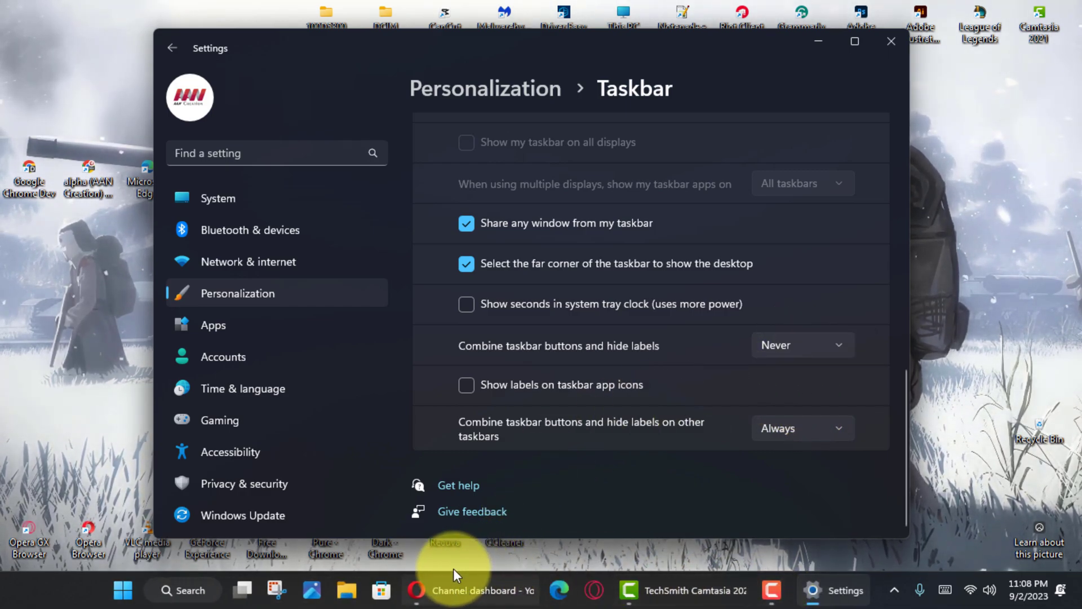
{"action": "mouse_move", "coordinate": [830, 84]}
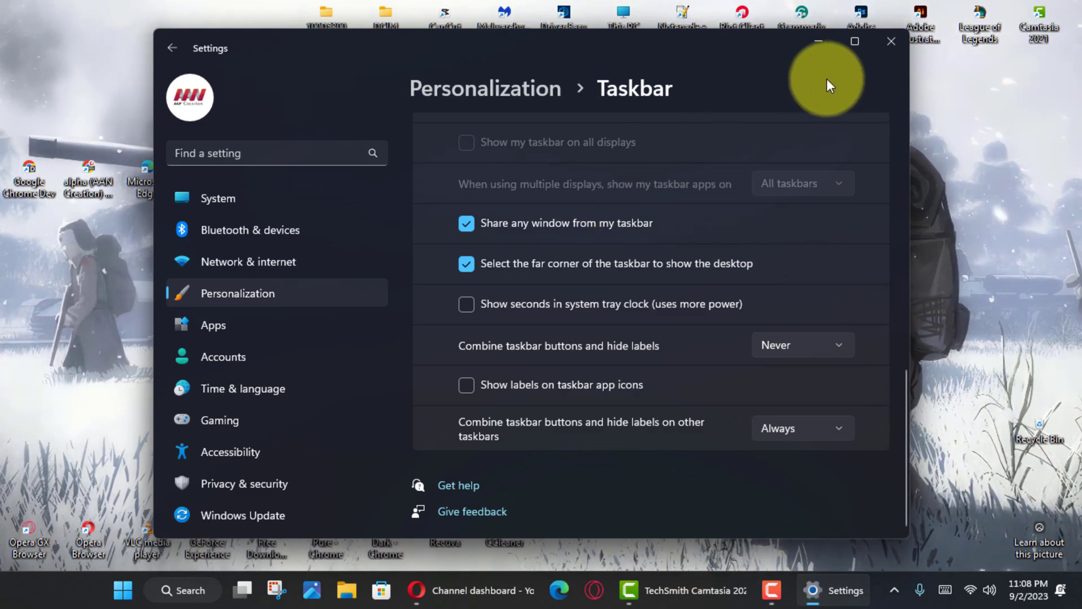